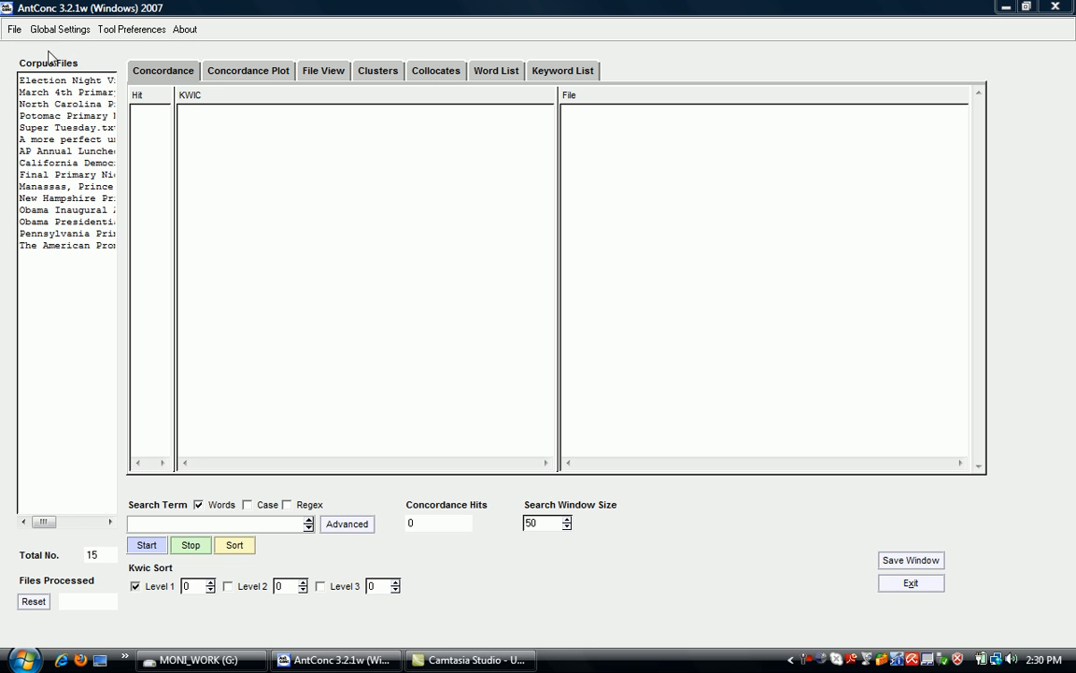
mouse_move(75, 340)
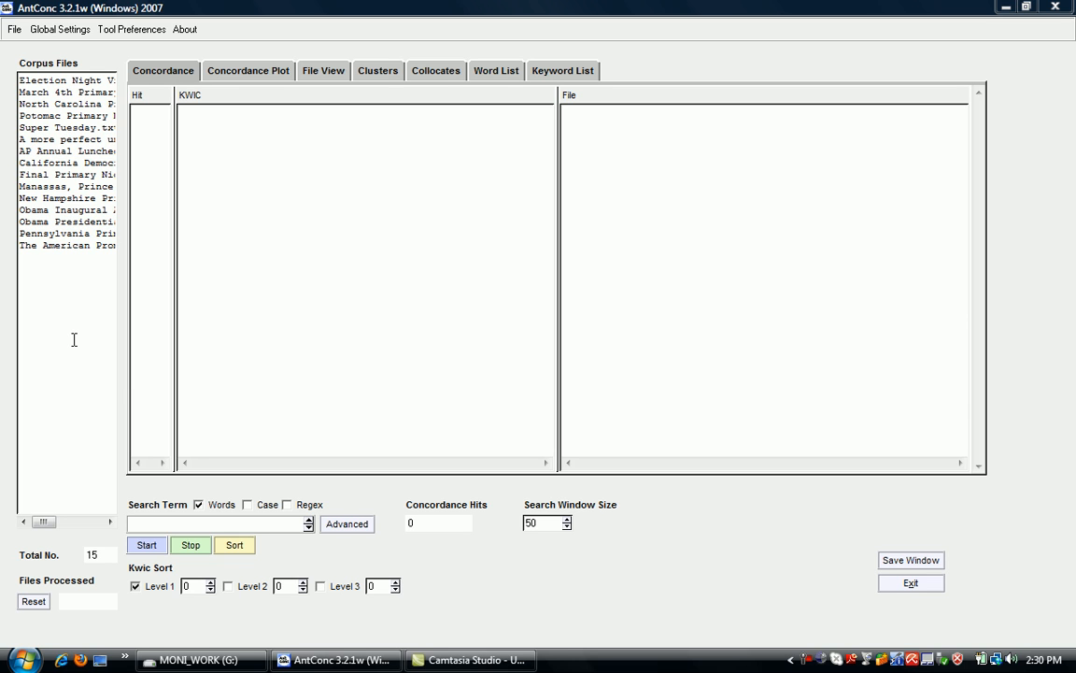
In Tool Preferences, Word List category, tick 'Treat all data as lowercase'
left_click(133, 30)
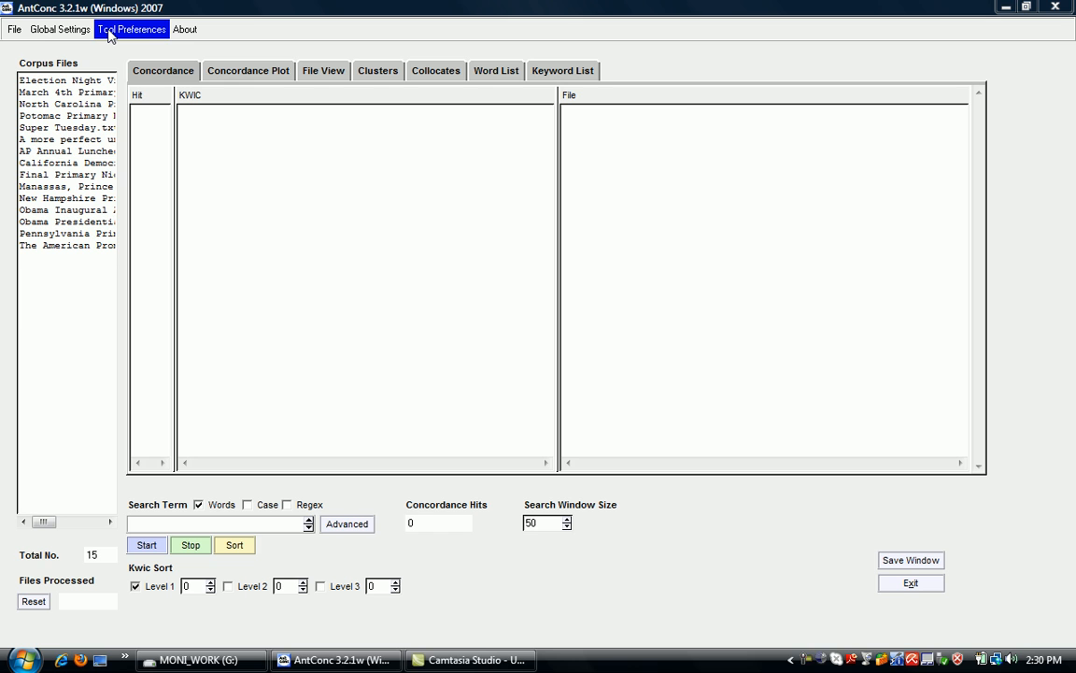
left_click(133, 30)
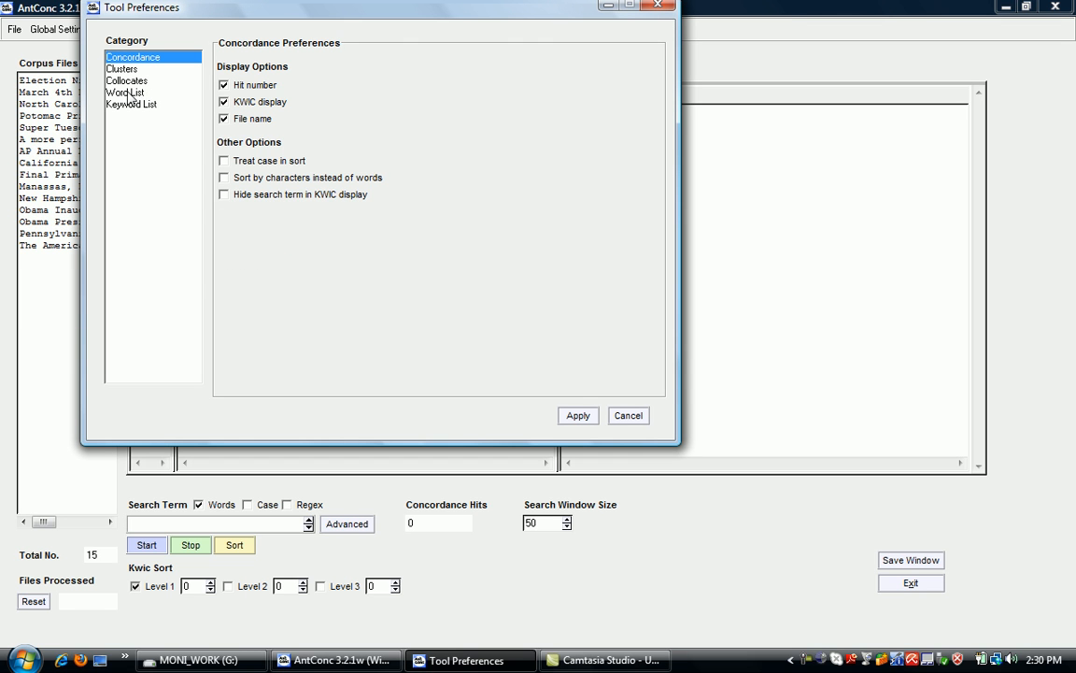
left_click(131, 94)
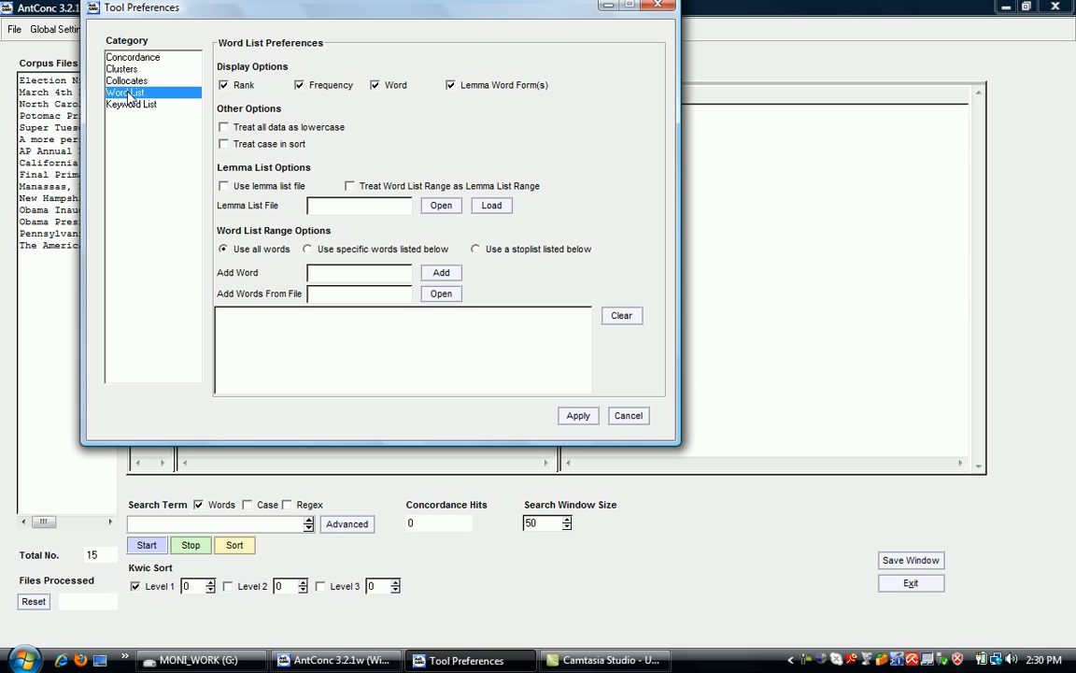
mouse_move(432, 138)
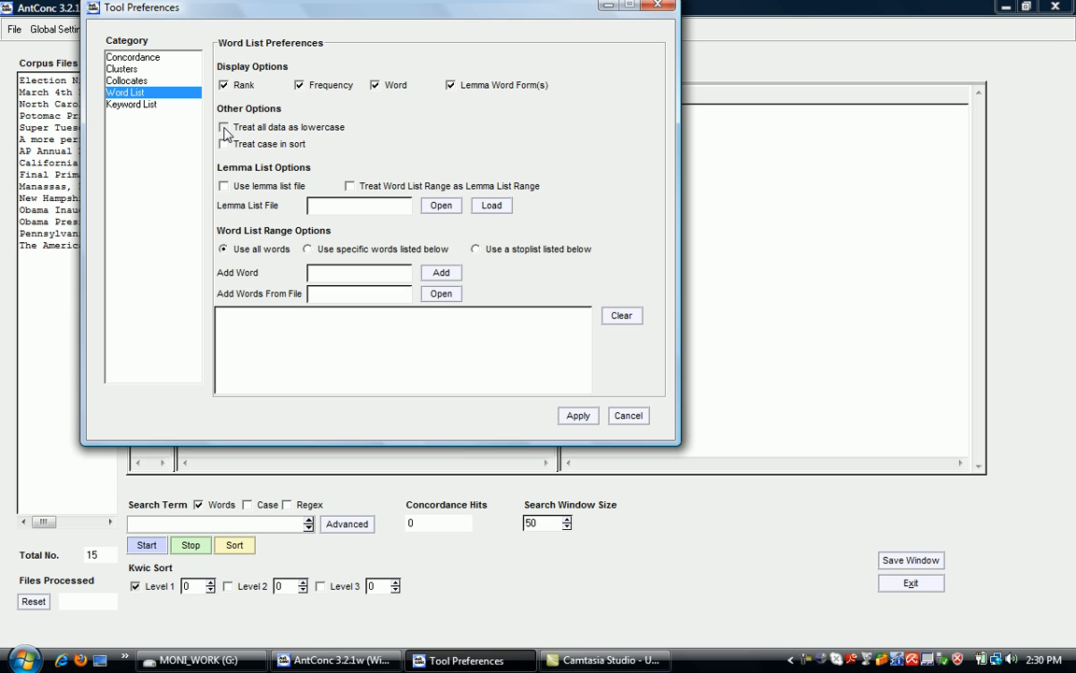
left_click(224, 127)
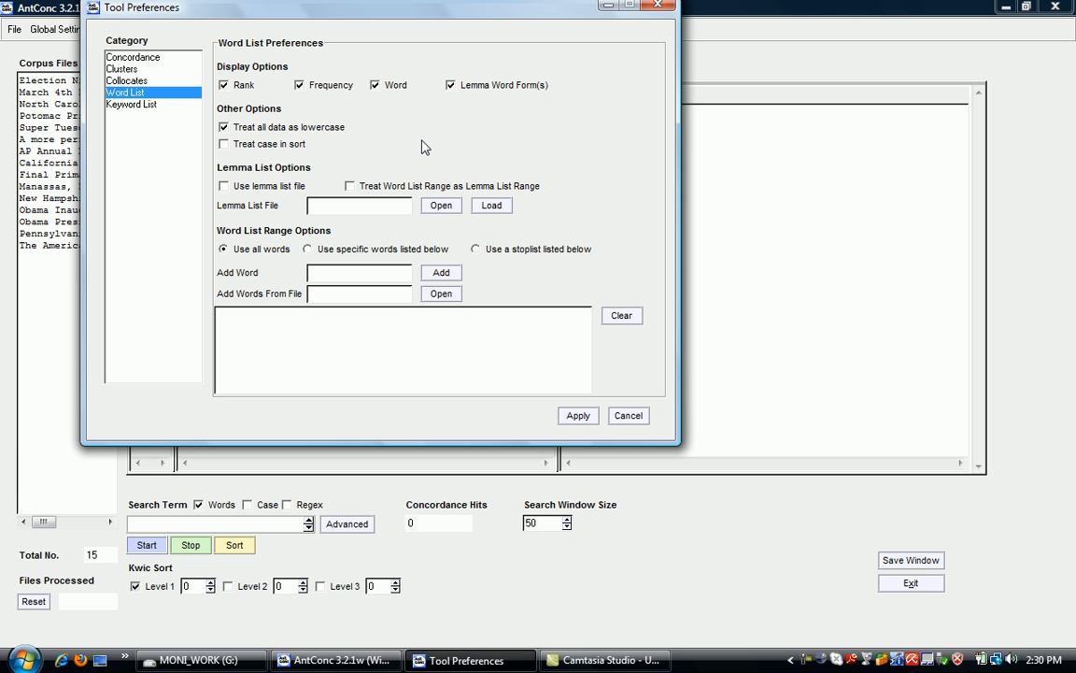
mouse_move(467, 370)
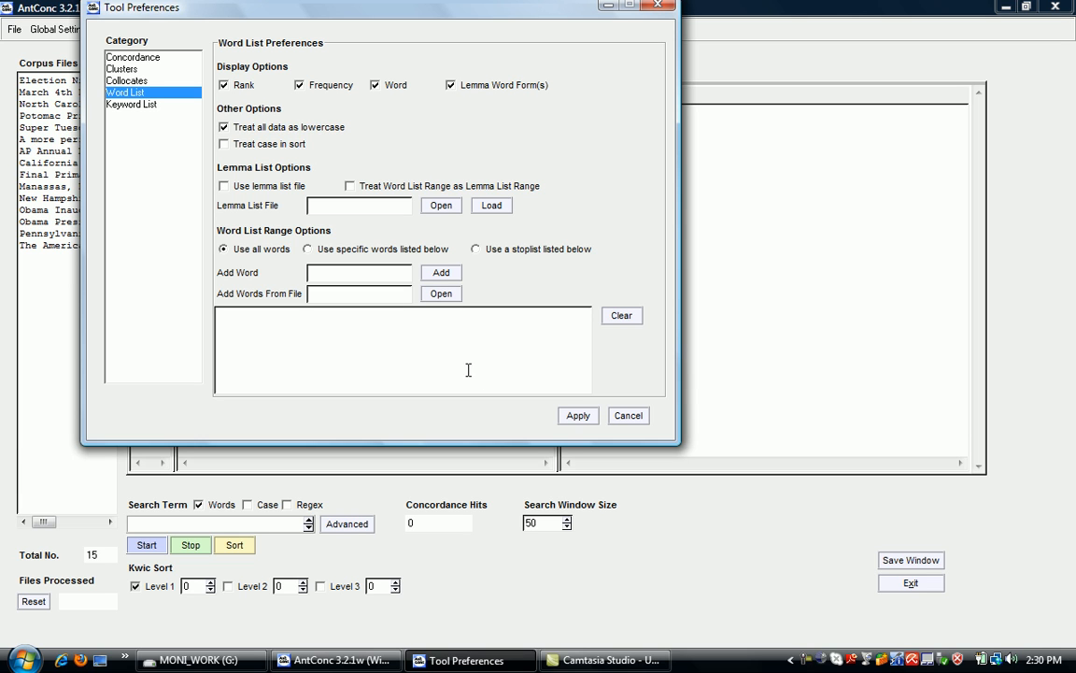
mouse_move(633, 271)
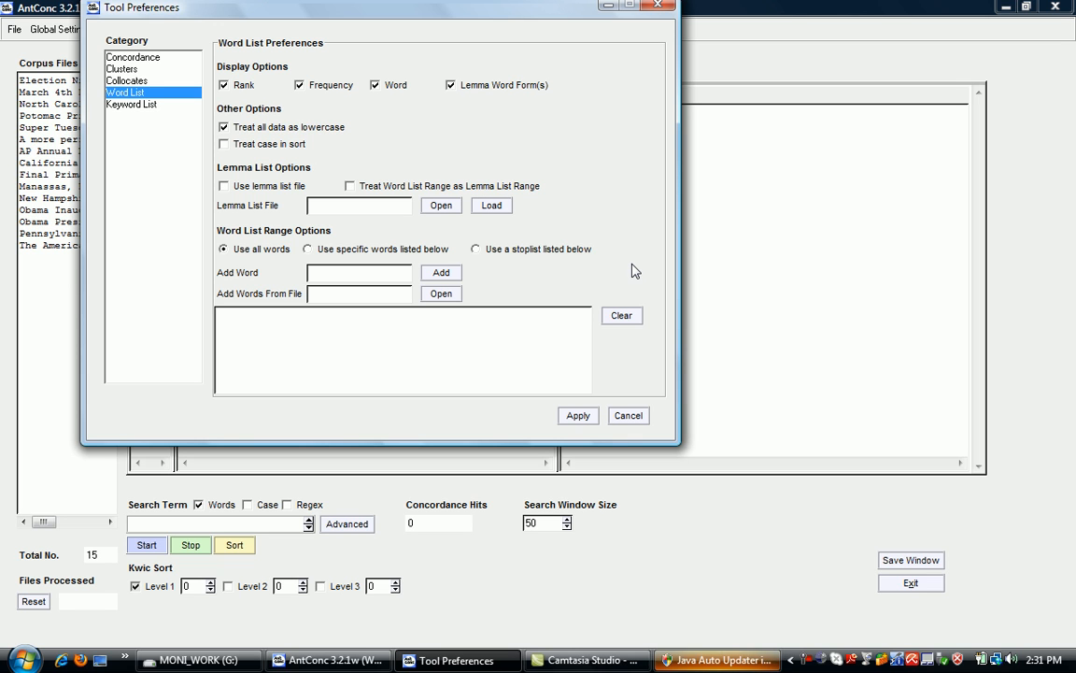
mouse_move(628, 135)
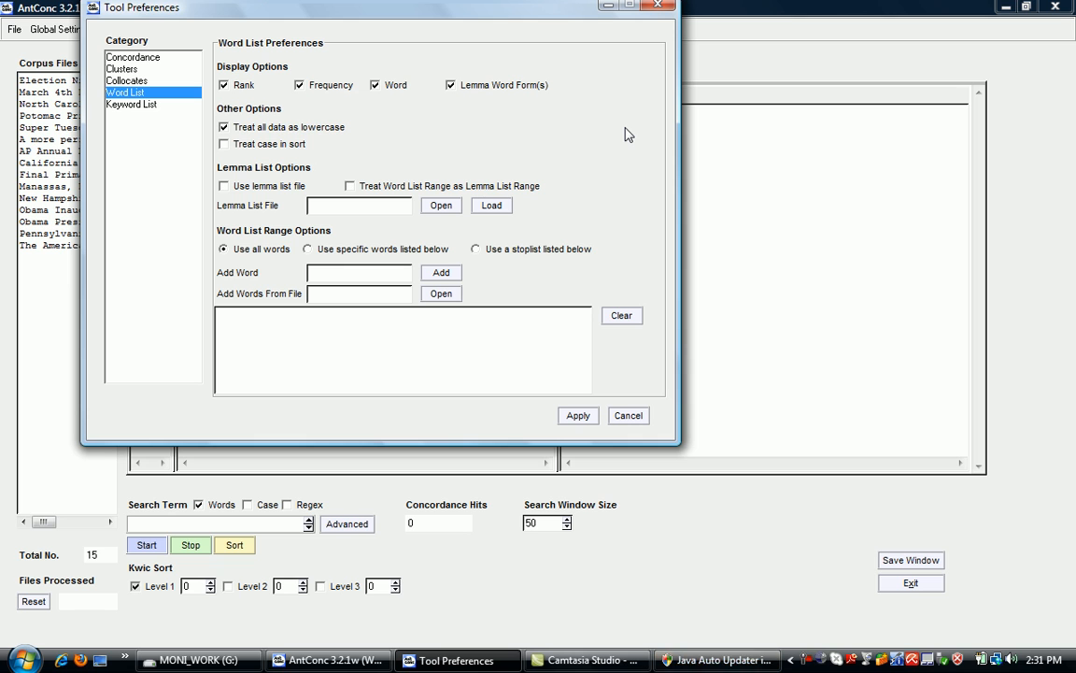
mouse_move(581, 153)
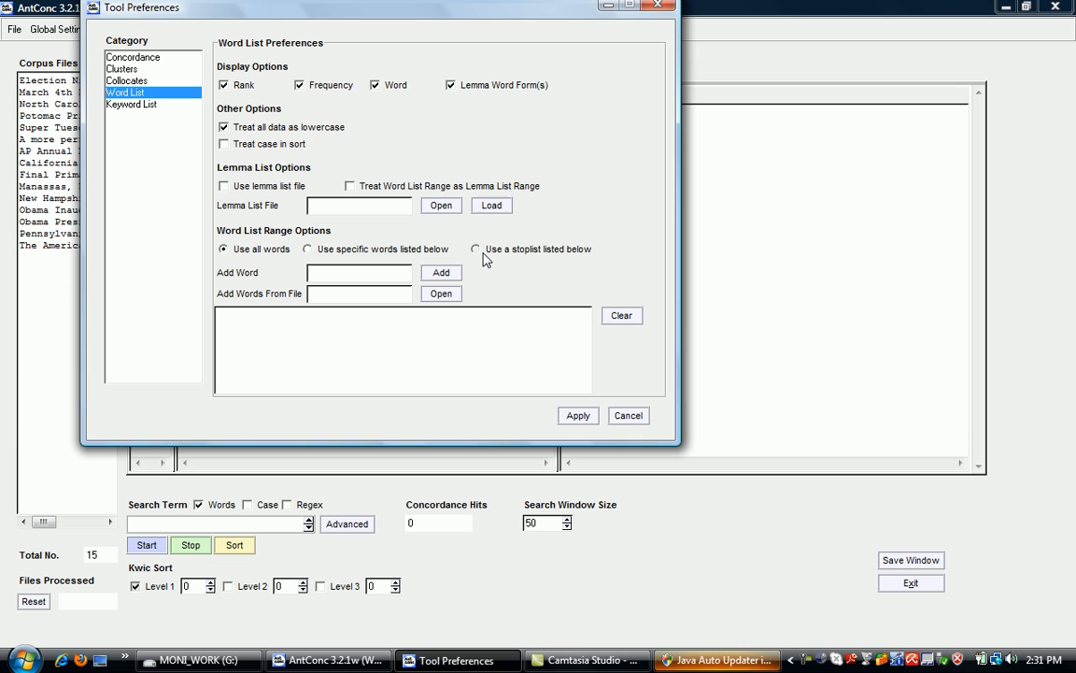
mouse_move(494, 276)
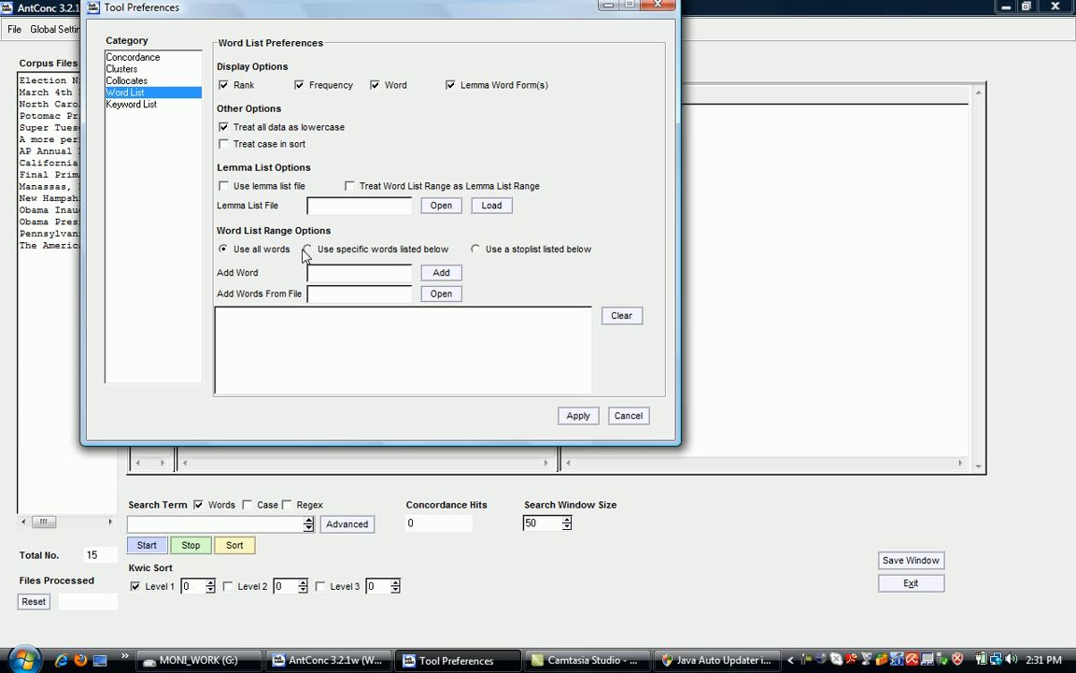
mouse_move(314, 258)
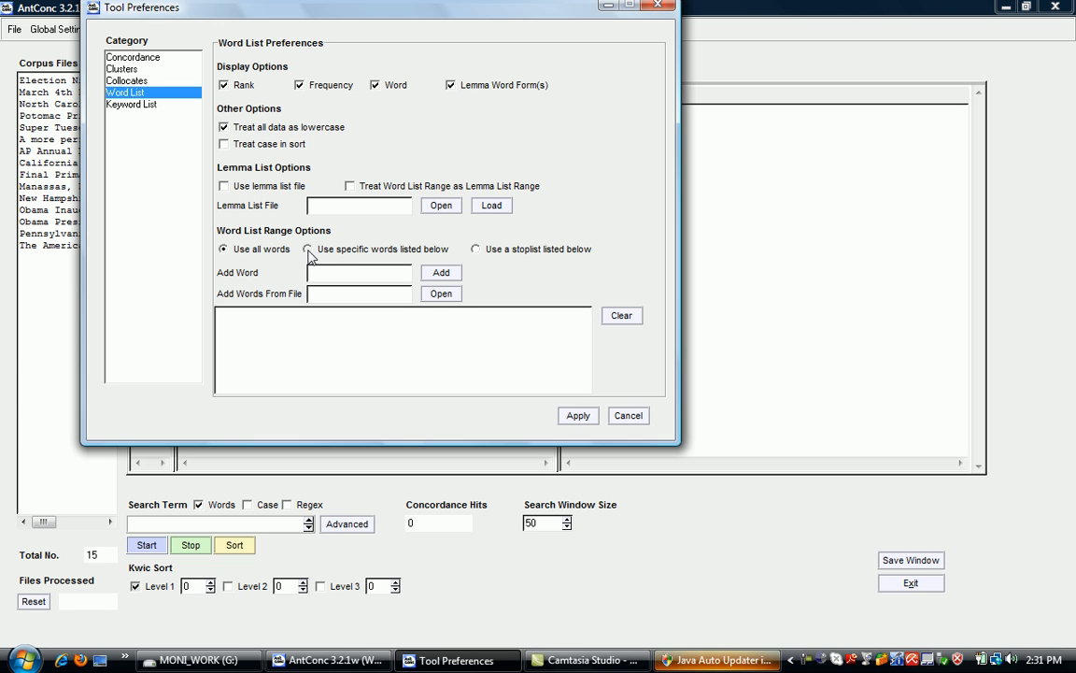
left_click(306, 248)
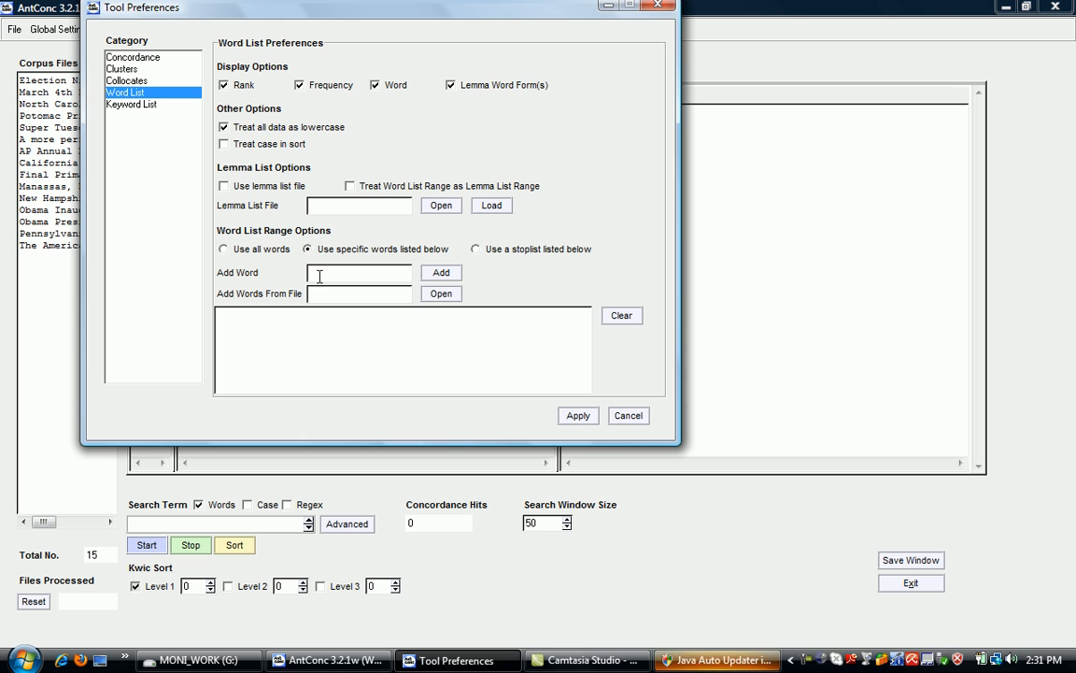
type("woma")
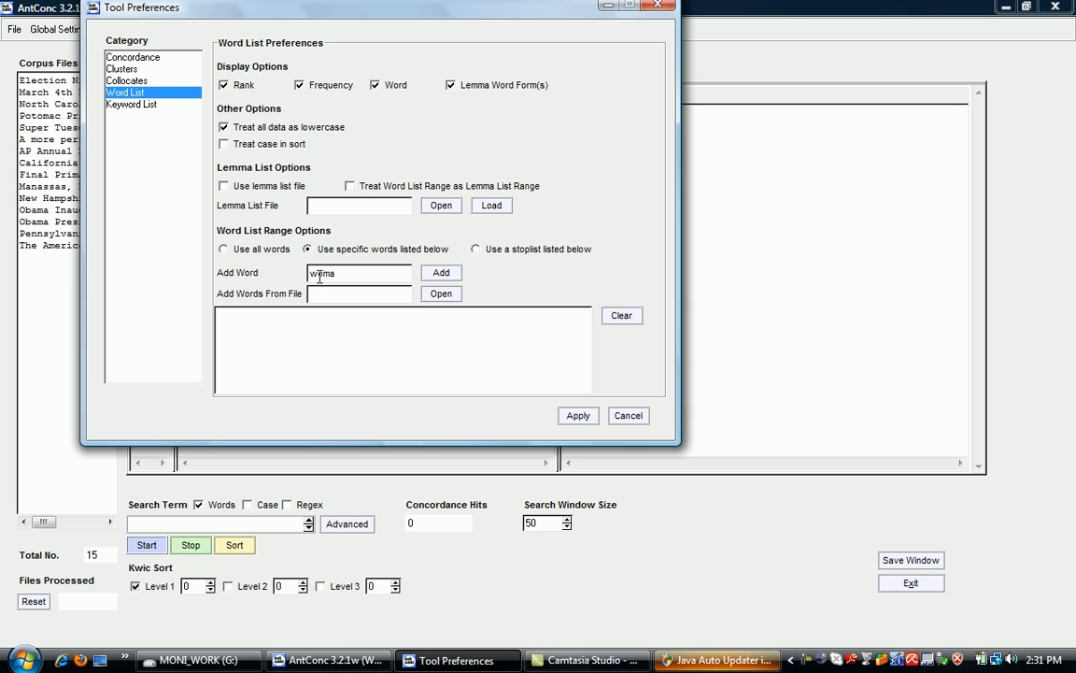
left_click(441, 273)
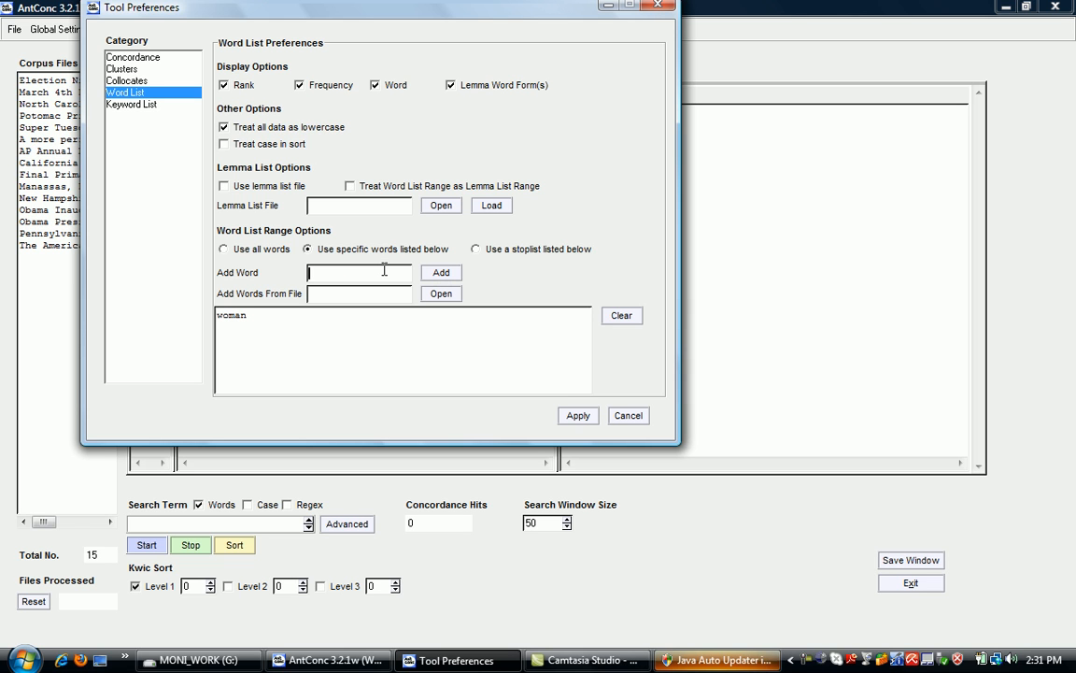
type("man")
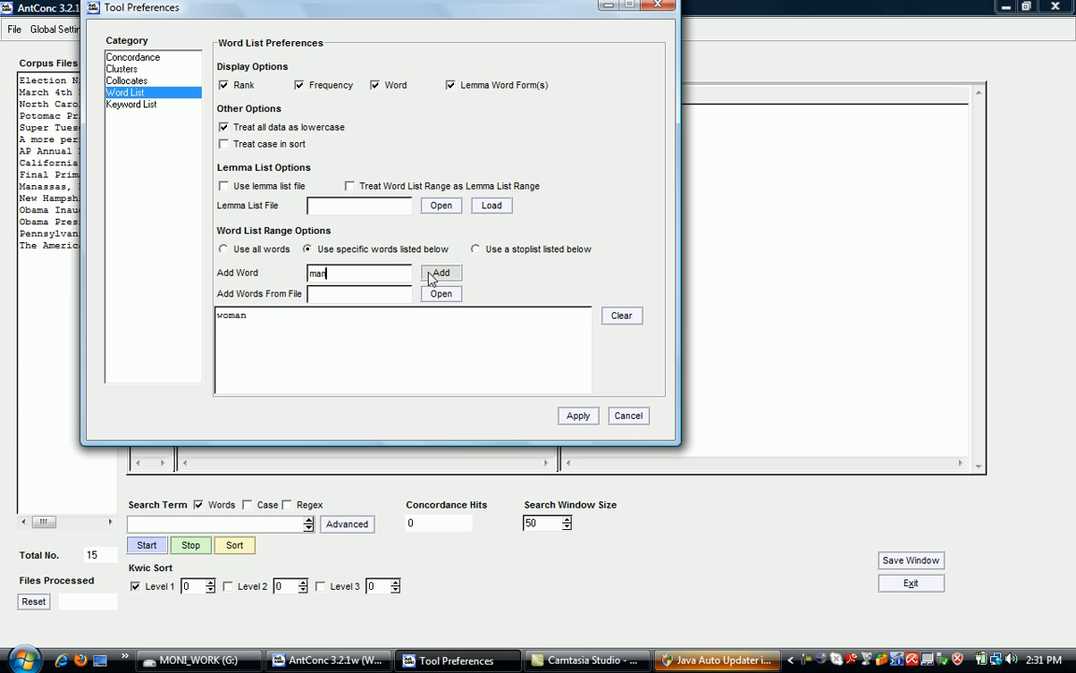
left_click(441, 272)
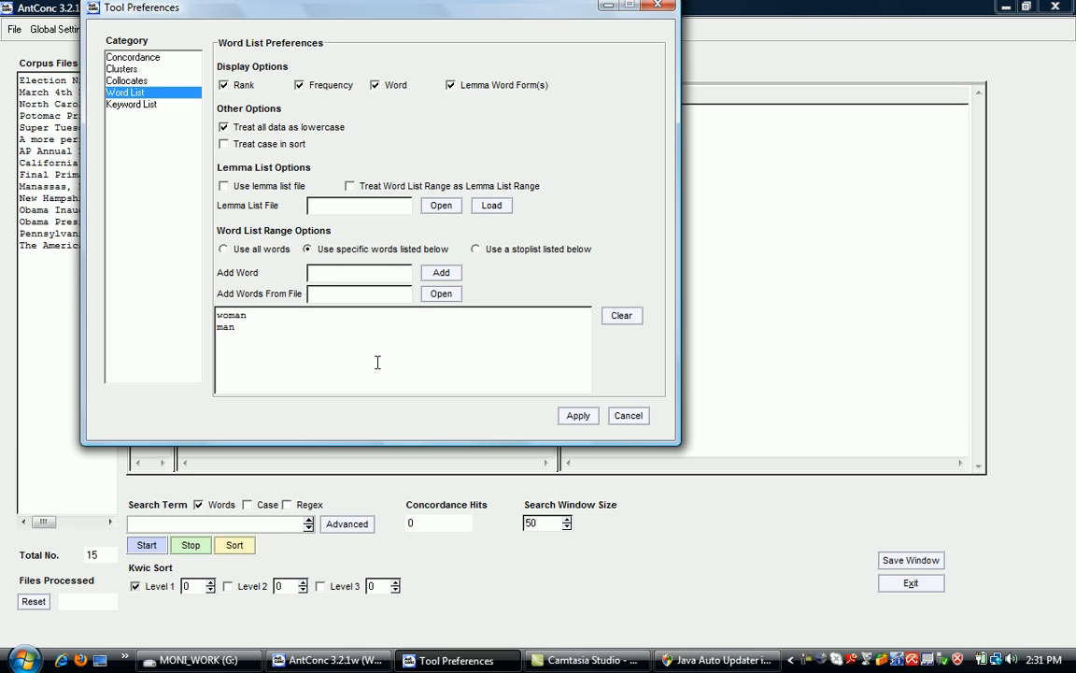
left_click(620, 314)
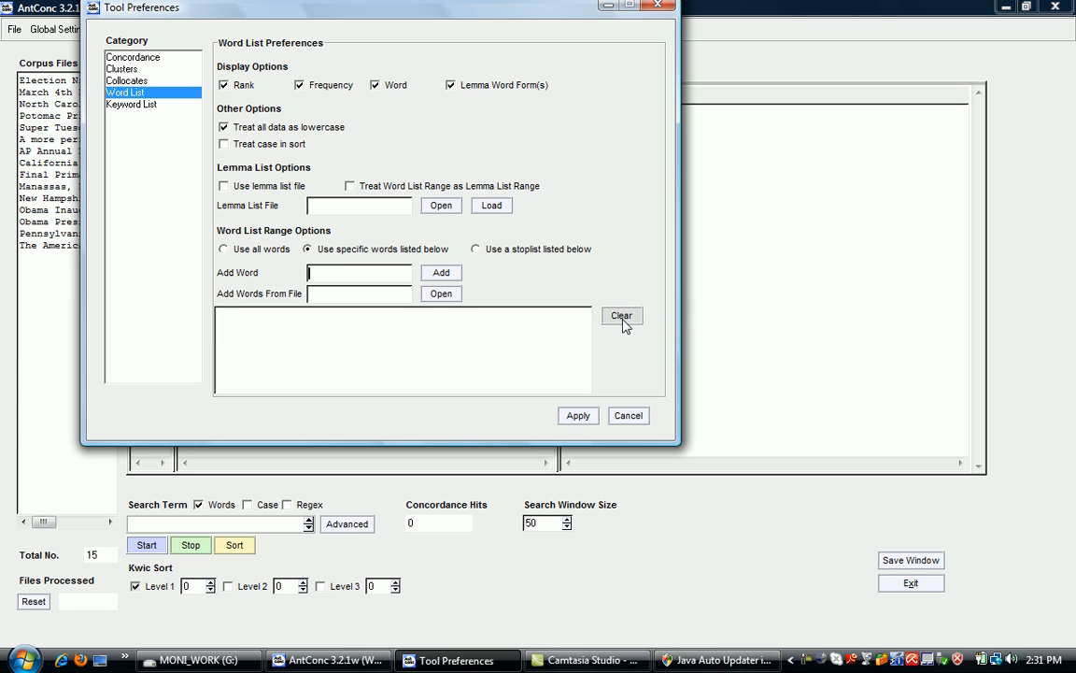
left_click(224, 249)
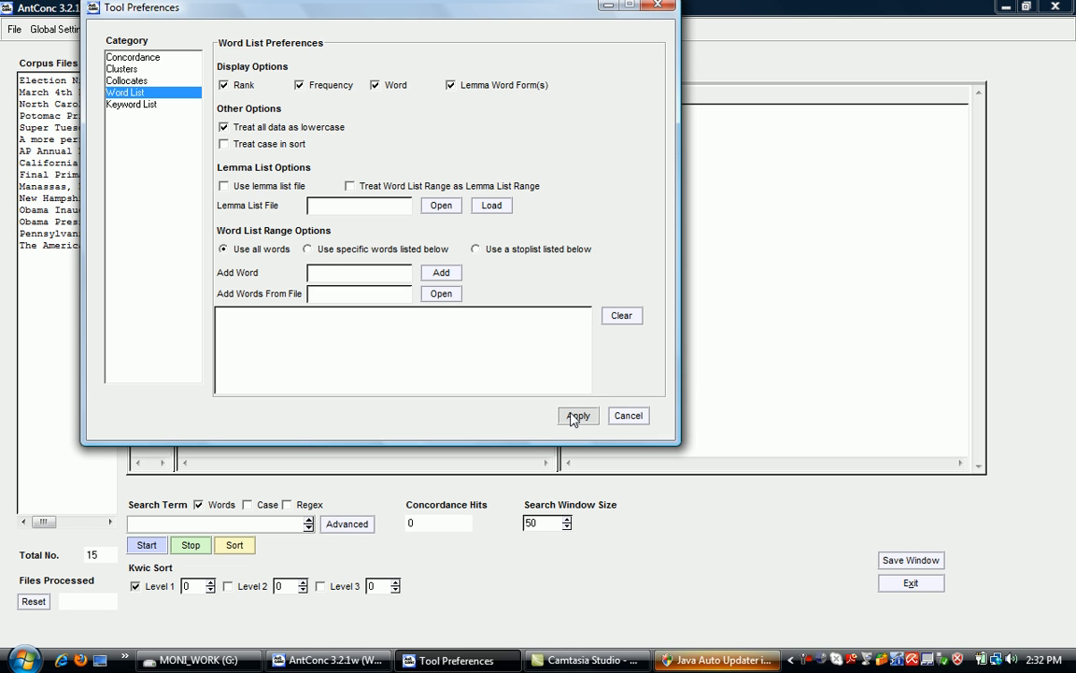
Apply the preferences, switch to the Word List tool and enable lowercase treatment there
left_click(578, 415)
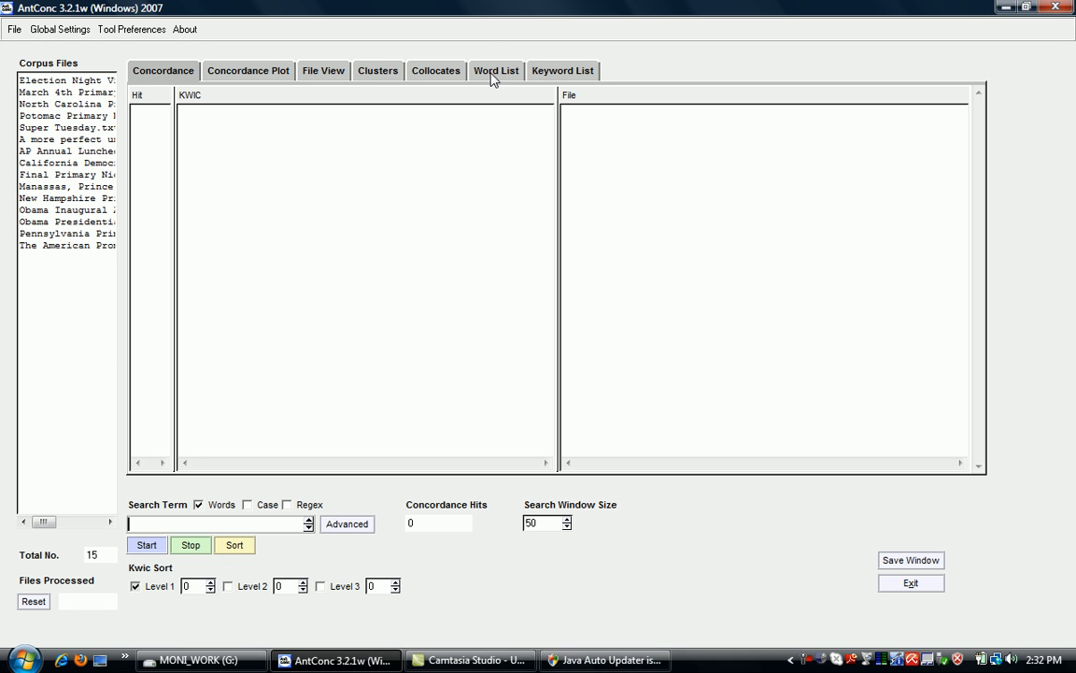
left_click(501, 71)
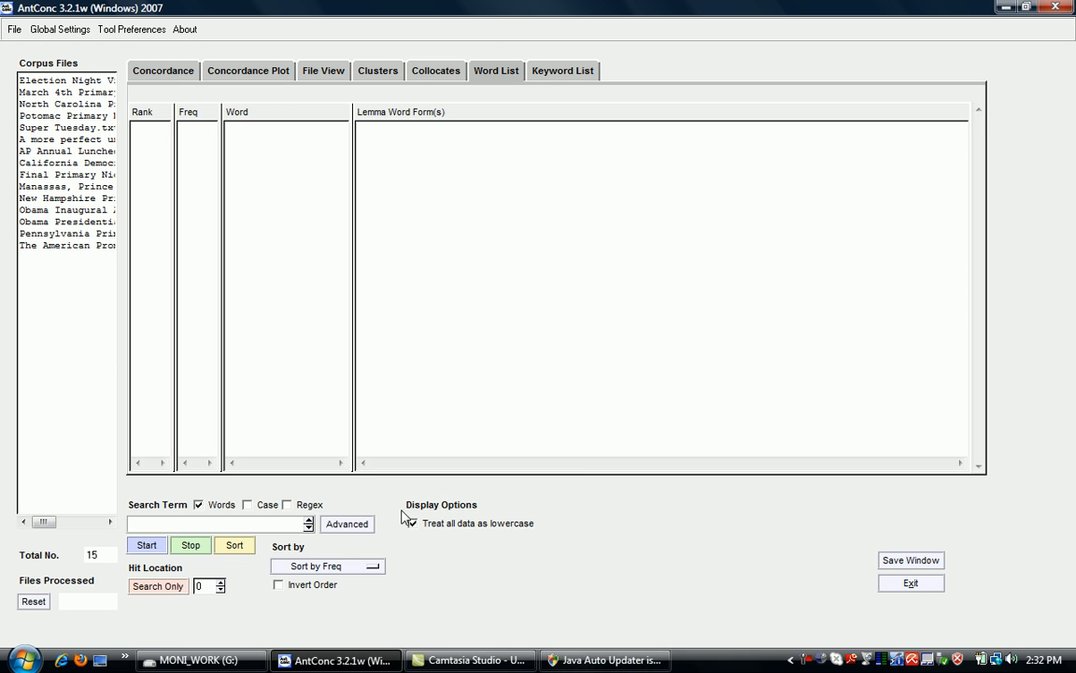
left_click(411, 524)
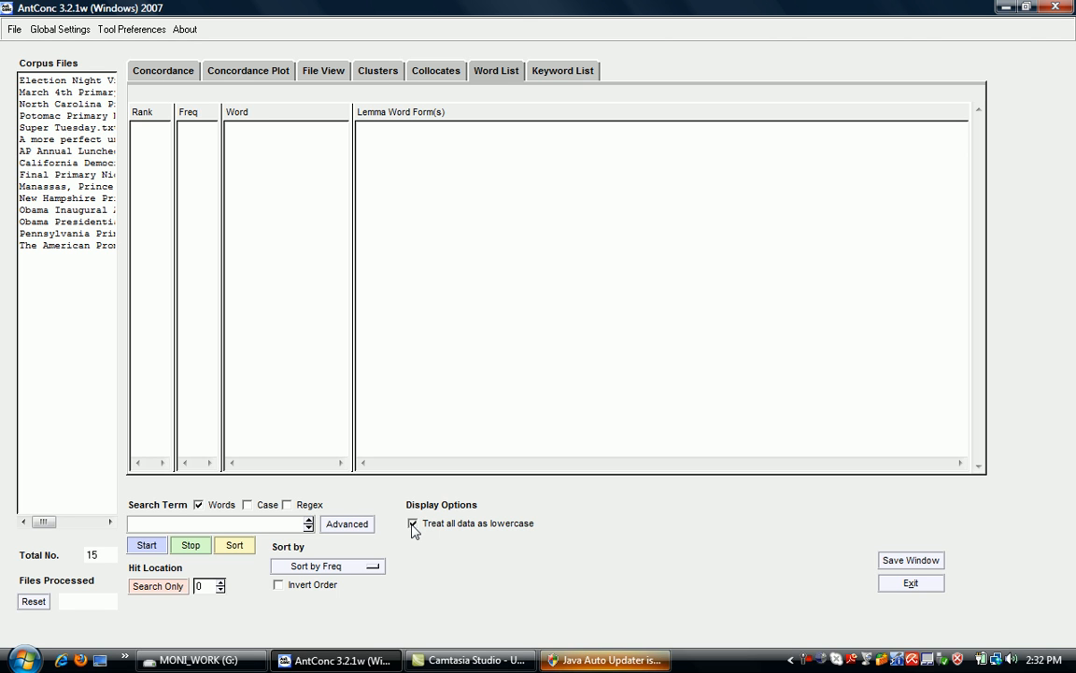
Start the word list: 3,740 types, 37,498 tokens ranked by frequency, led by 'the'
left_click(146, 546)
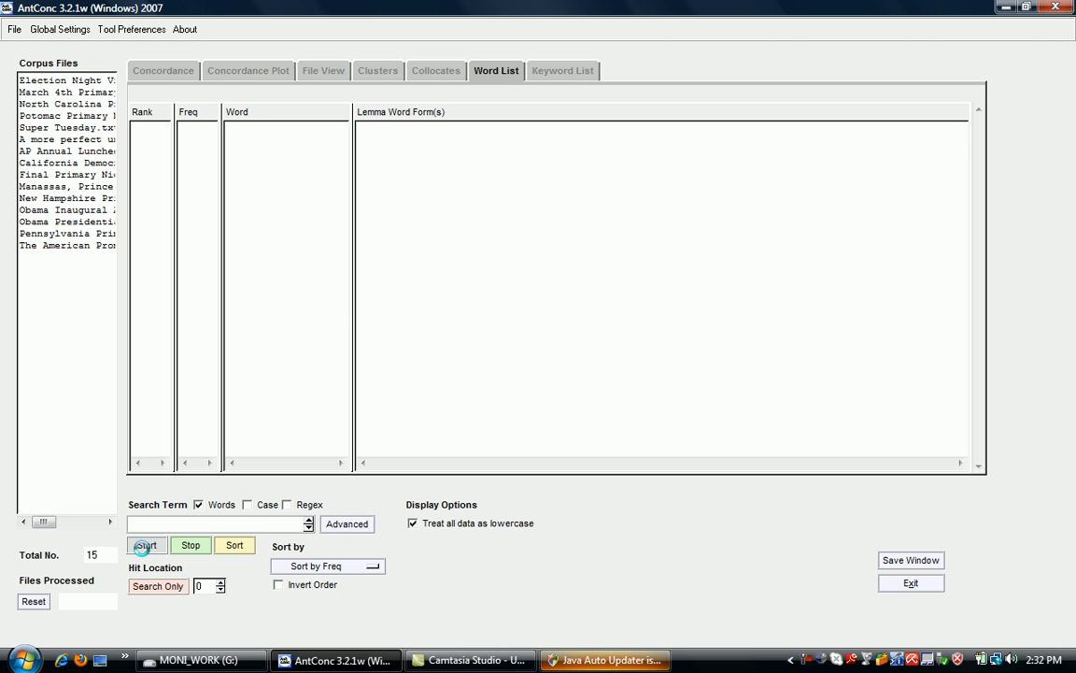
left_click(146, 546)
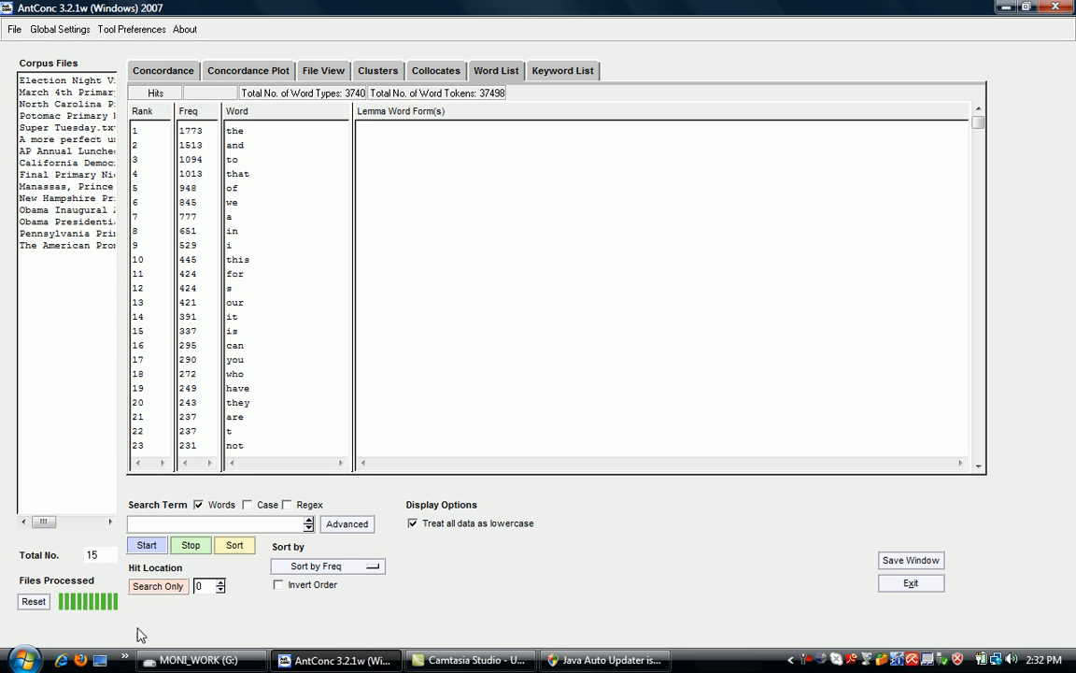
mouse_move(236, 131)
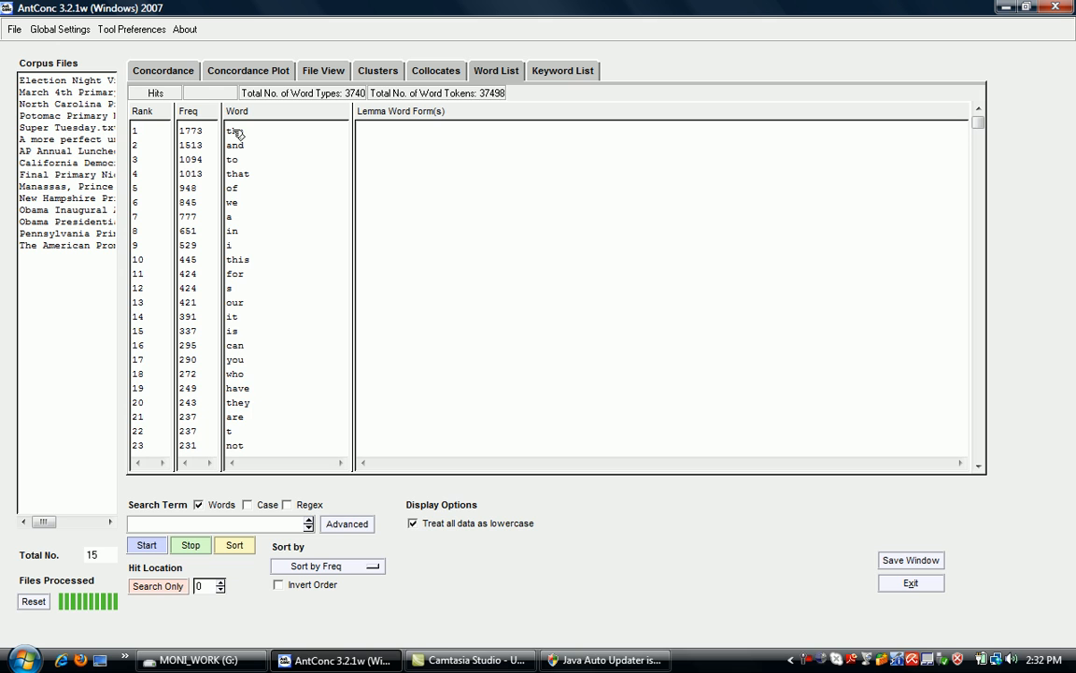
mouse_move(244, 131)
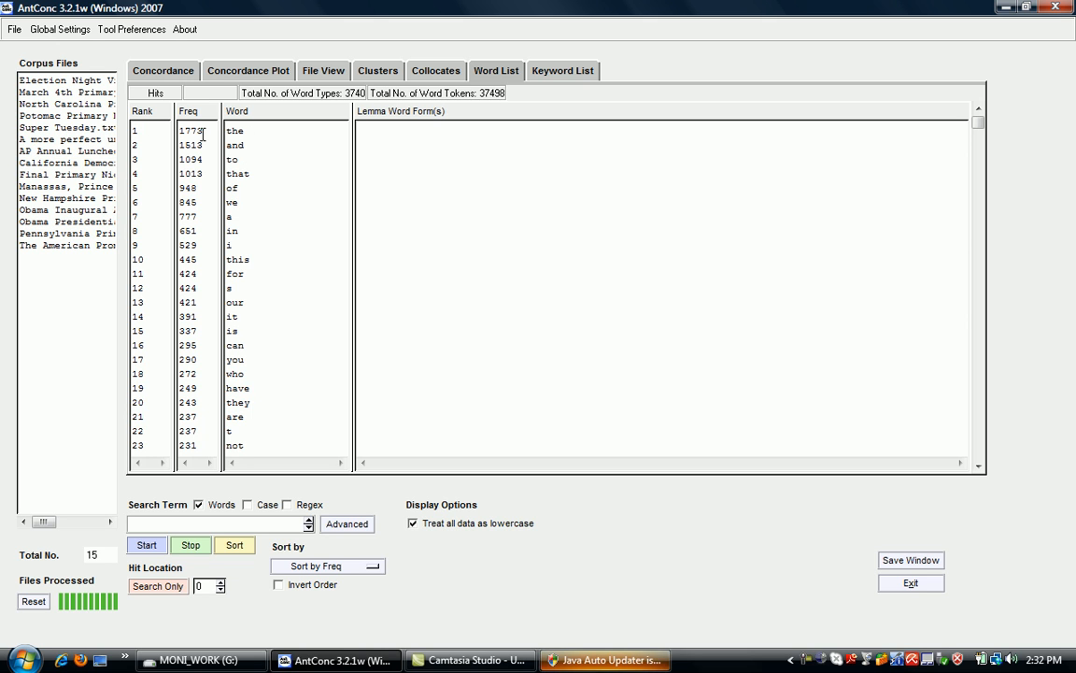
mouse_move(155, 393)
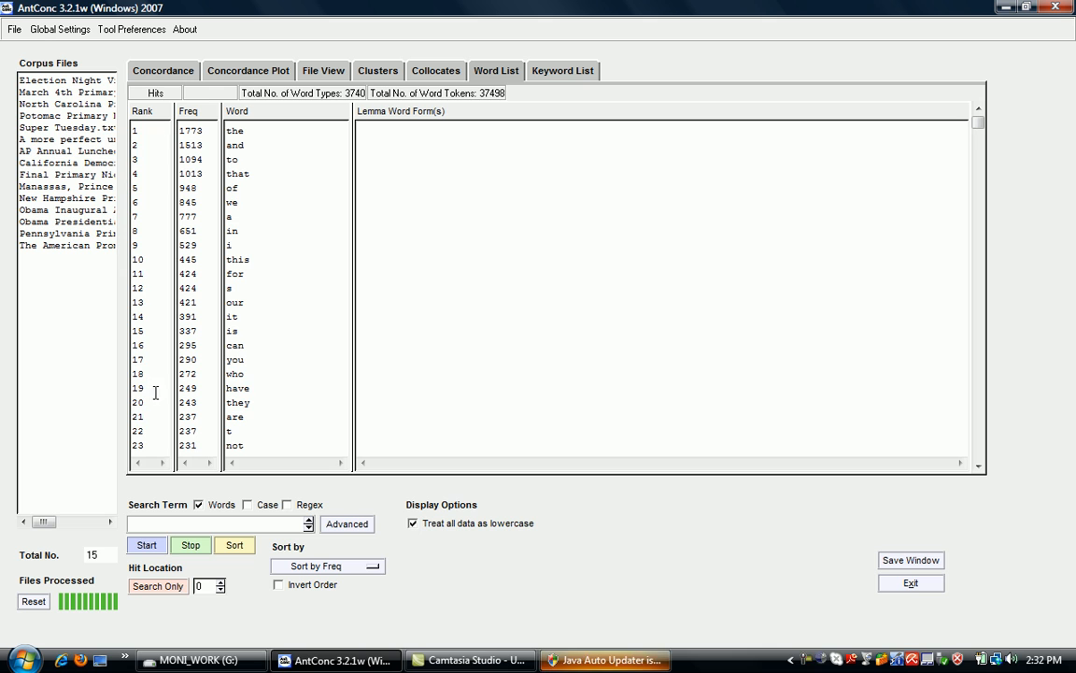
mouse_move(287, 142)
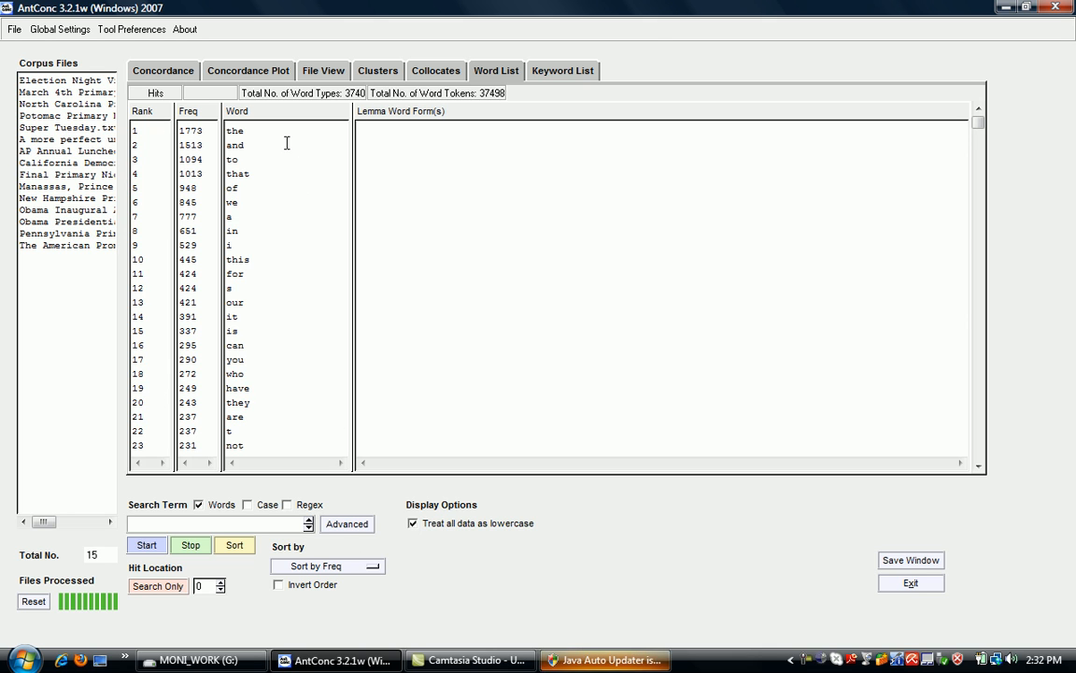
mouse_move(372, 542)
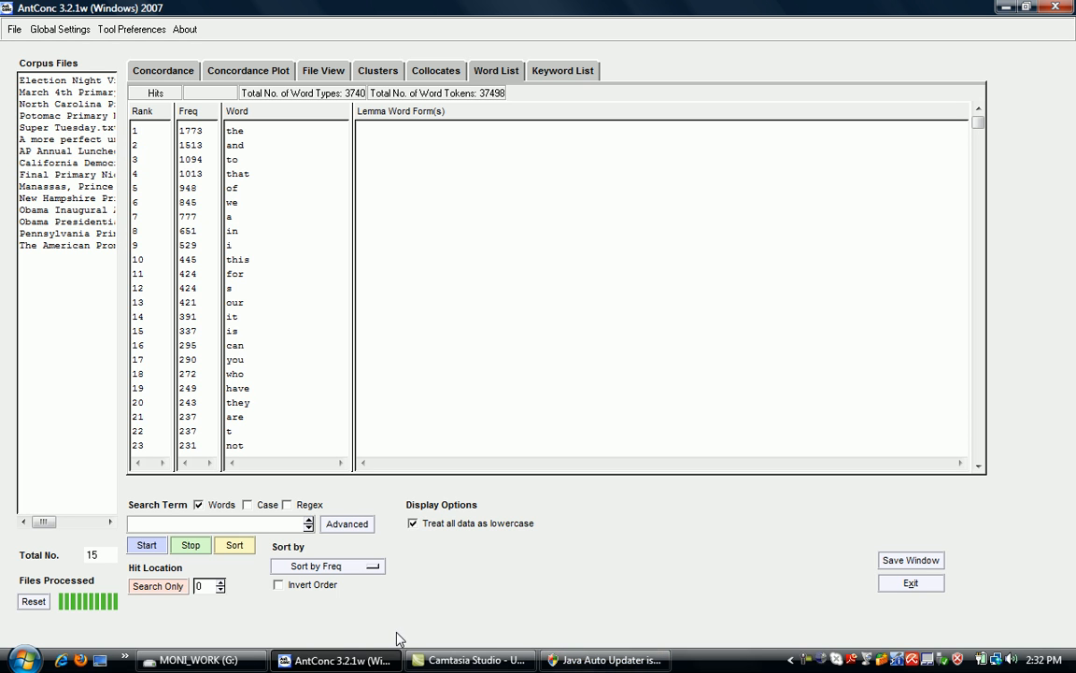
Re-sort the word list by Word so it begins a, abandoned, abandonment
left_click(377, 566)
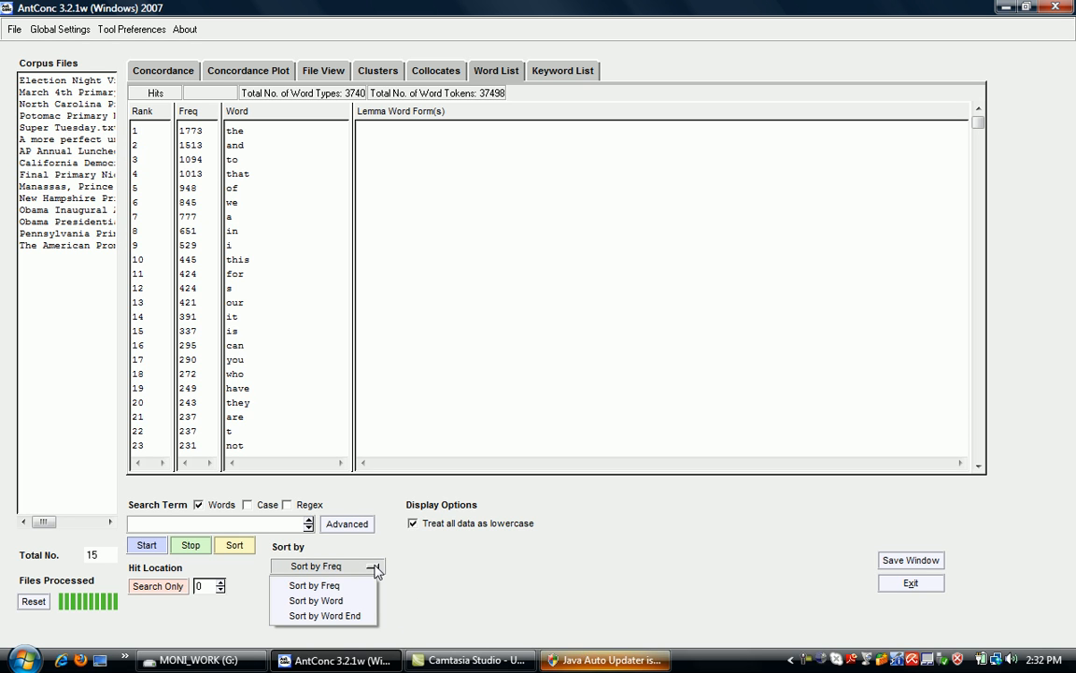
mouse_move(315, 599)
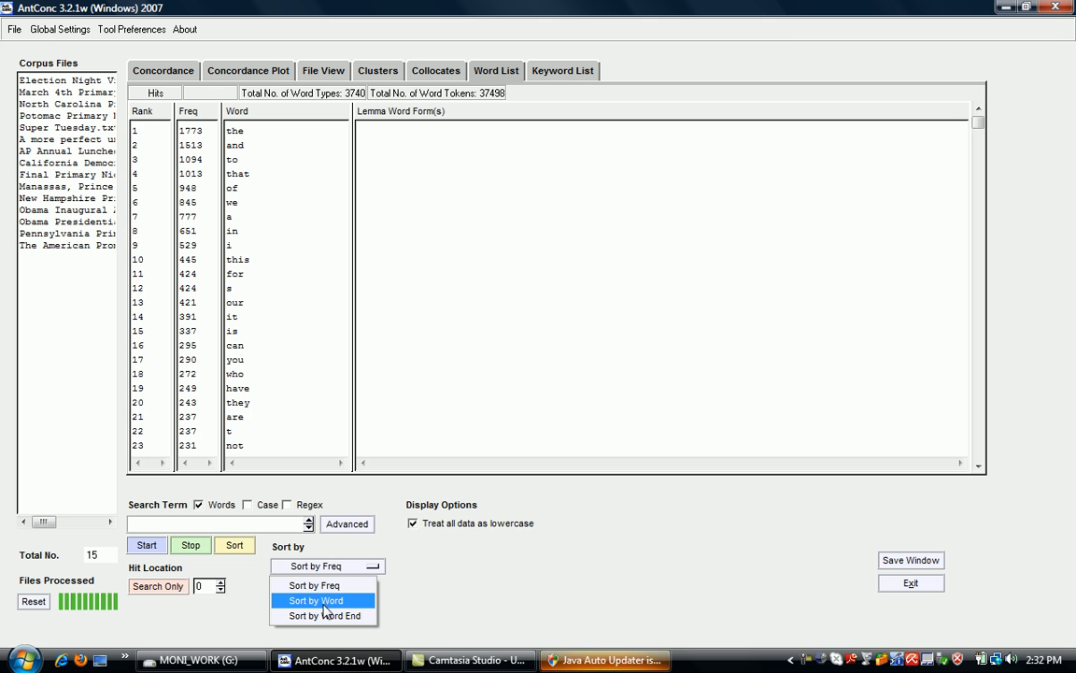
left_click(313, 600)
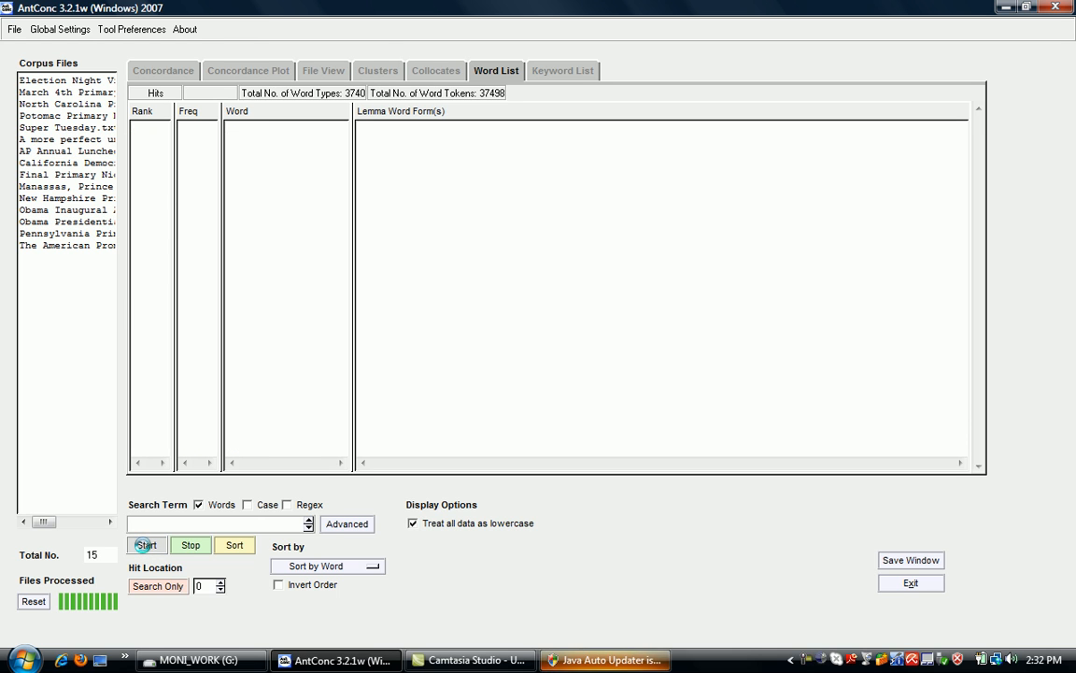
left_click(145, 546)
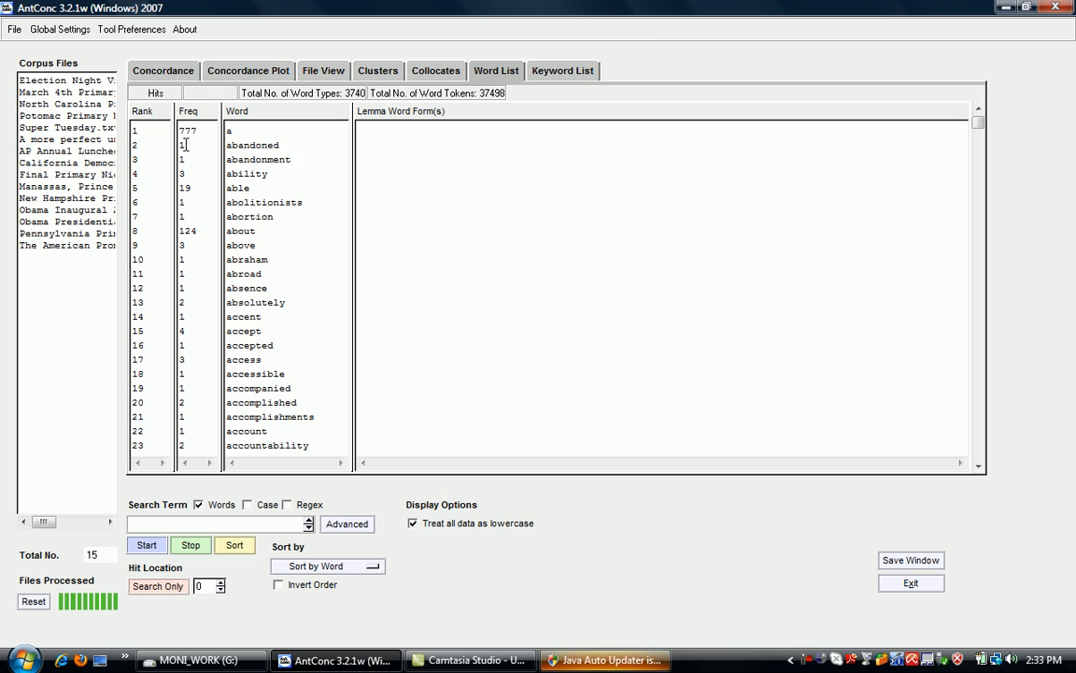
mouse_move(154, 148)
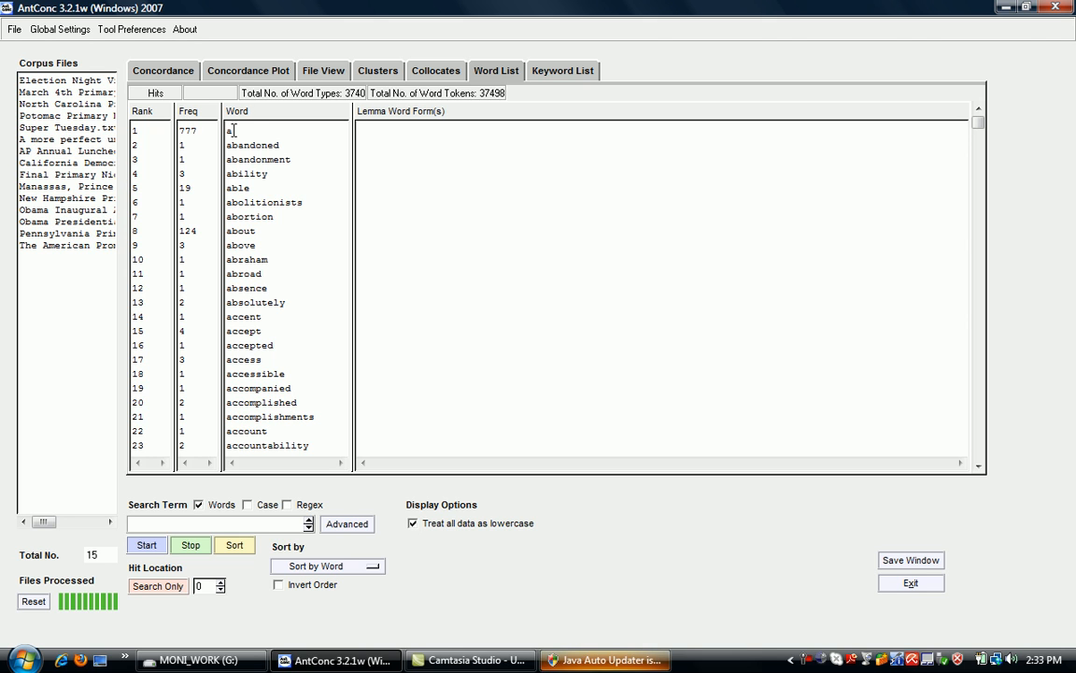
mouse_move(266, 142)
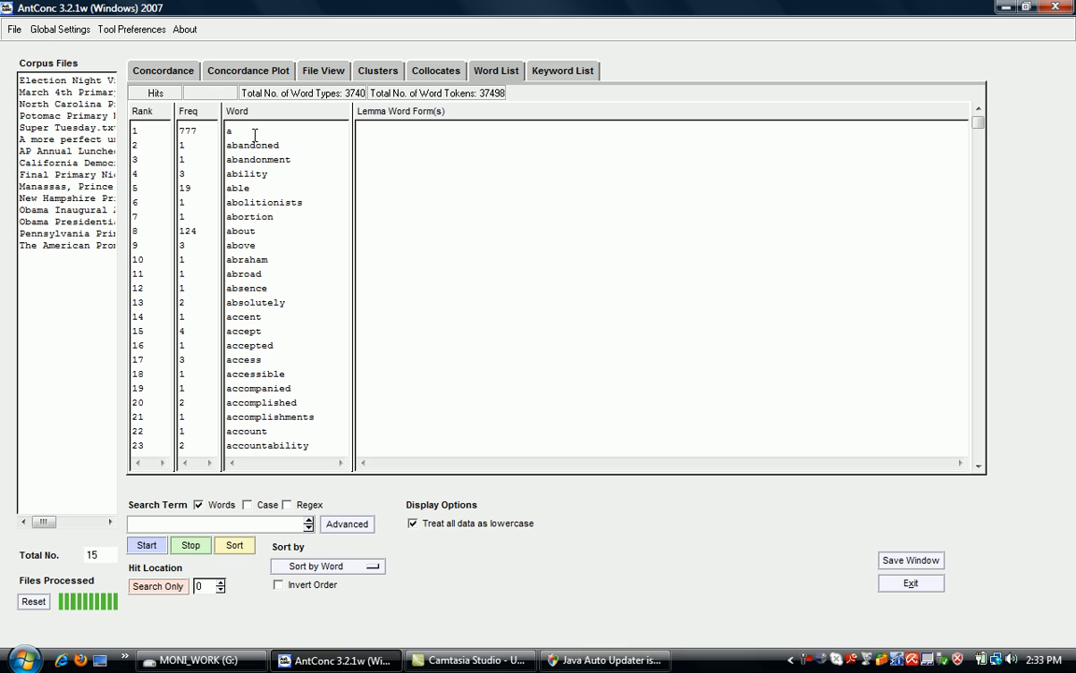
mouse_move(299, 262)
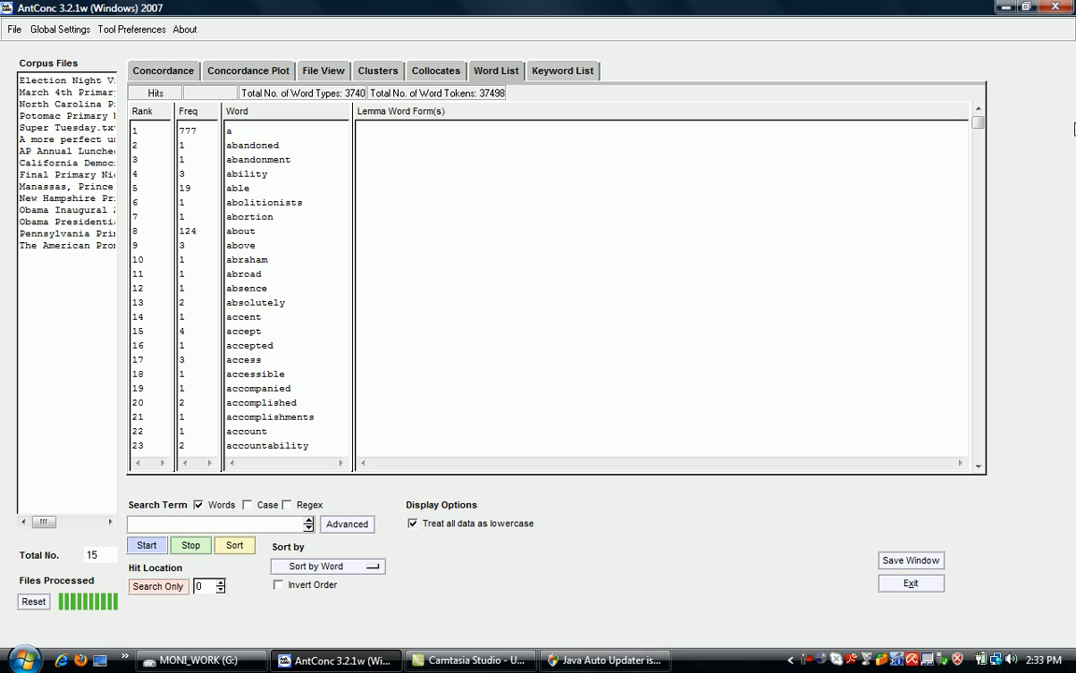
scroll("down", 3)
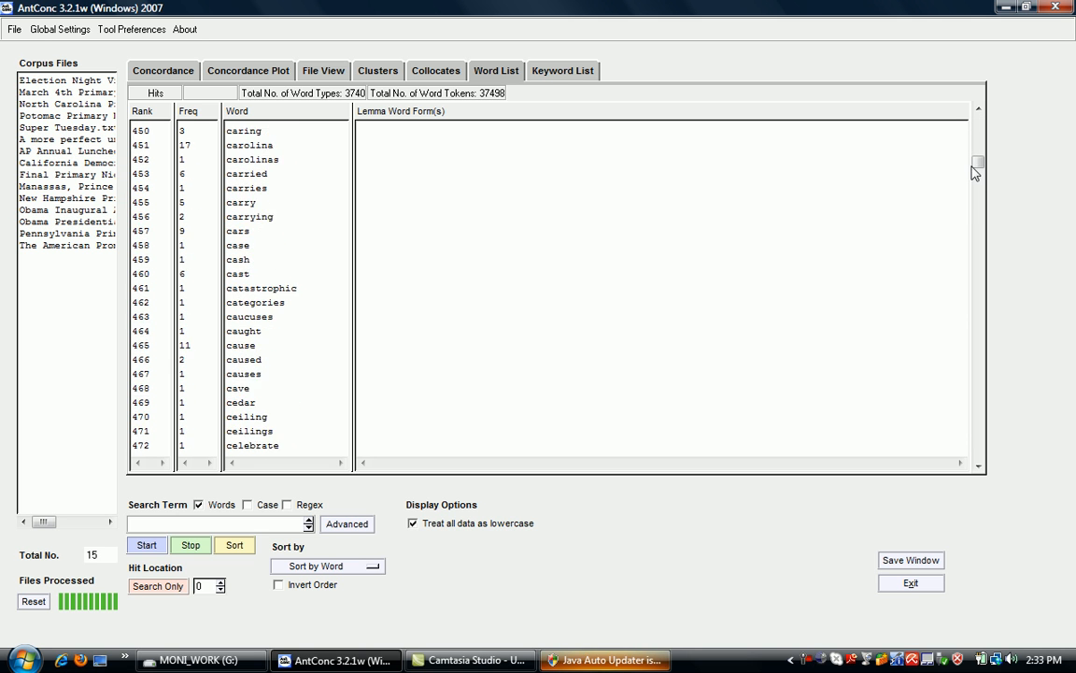
scroll("down", 3)
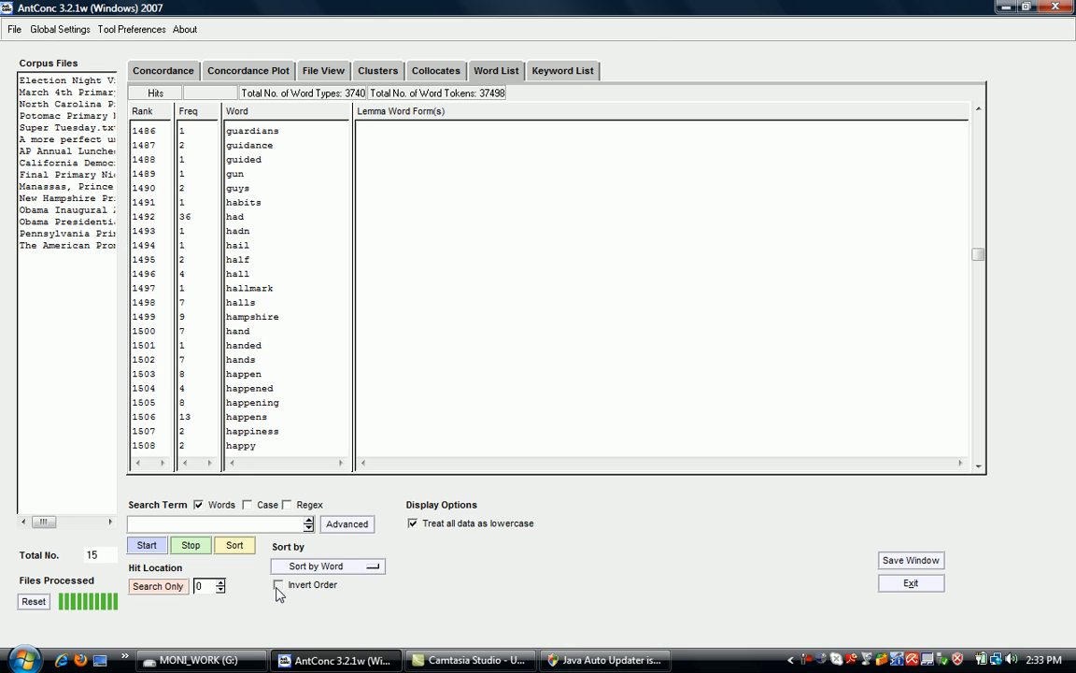
mouse_move(363, 591)
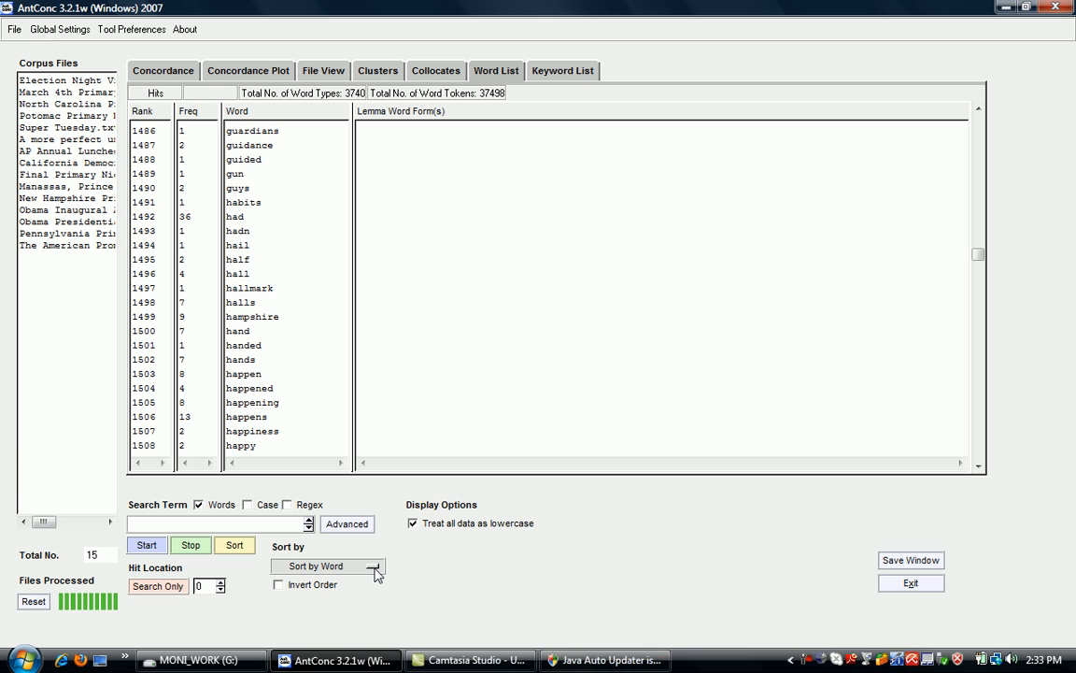
left_click(382, 566)
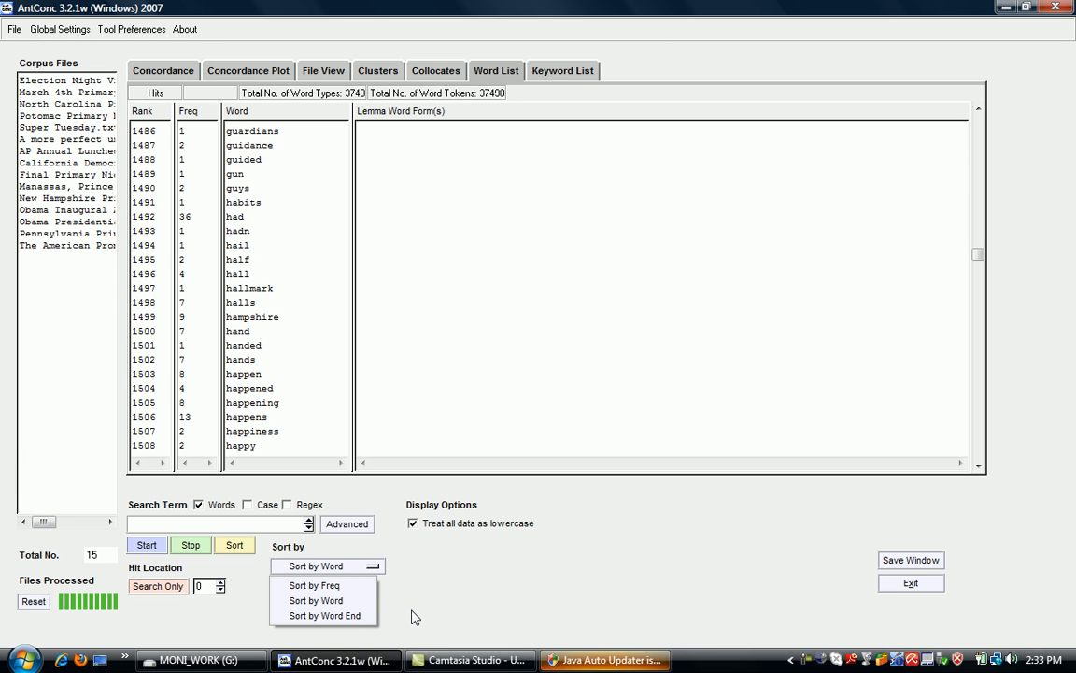
mouse_move(433, 615)
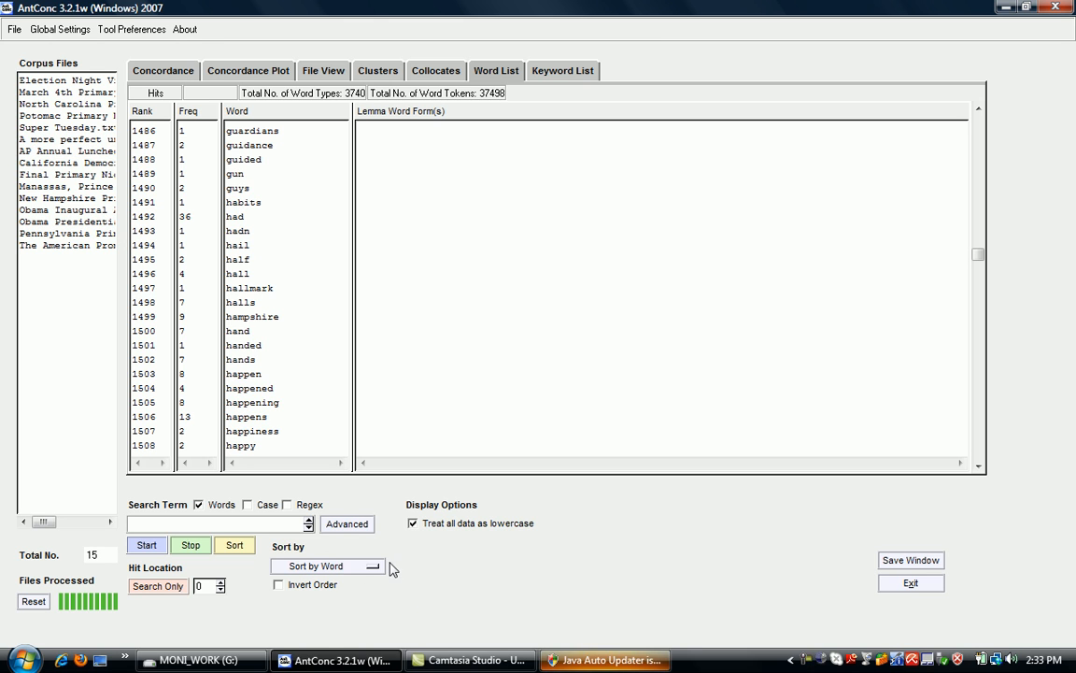
mouse_move(423, 579)
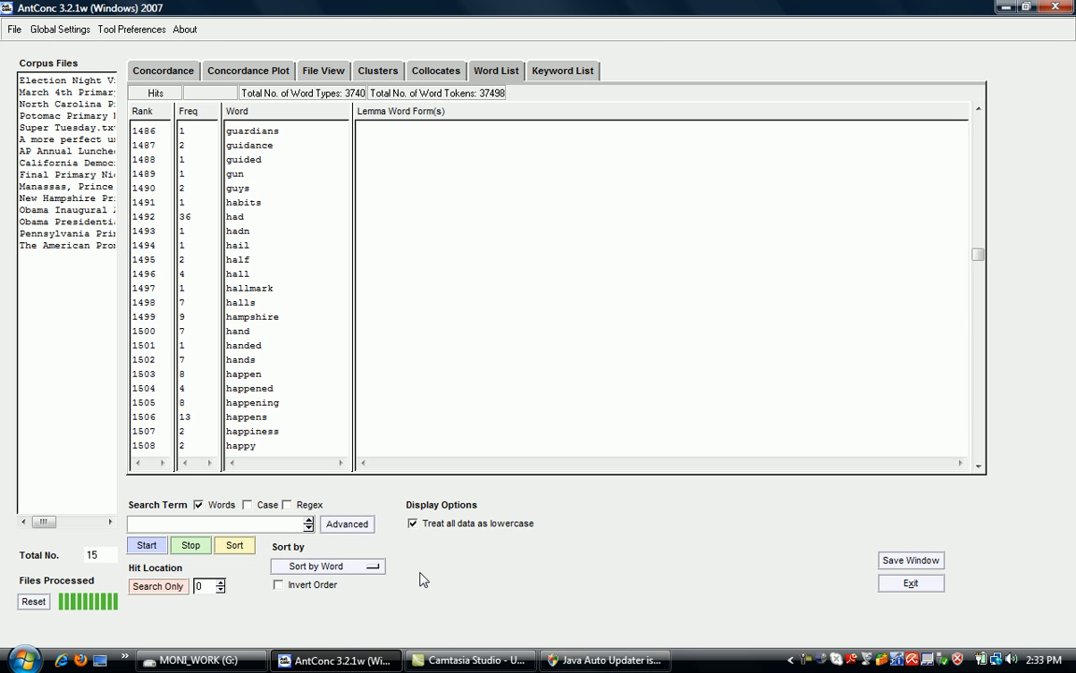